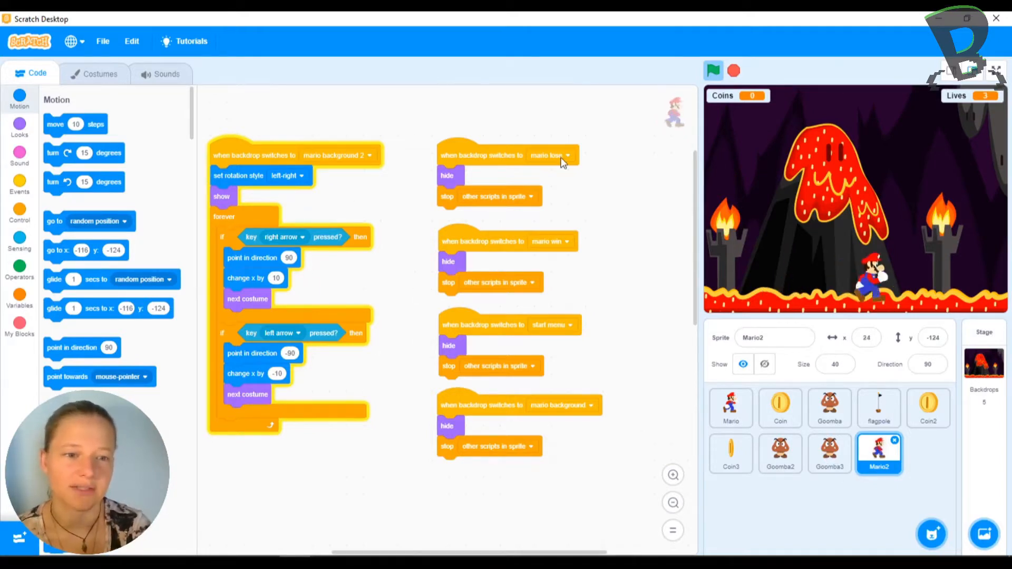
- Show Mario2's costumes, select mario01 and scroll down to the jump costumes
key(Left)
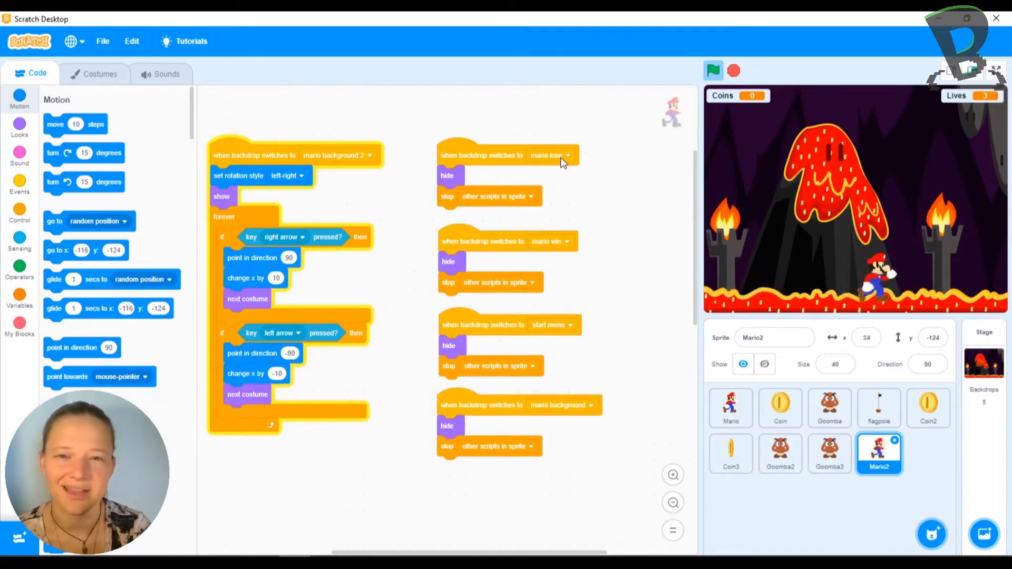
click(99, 74)
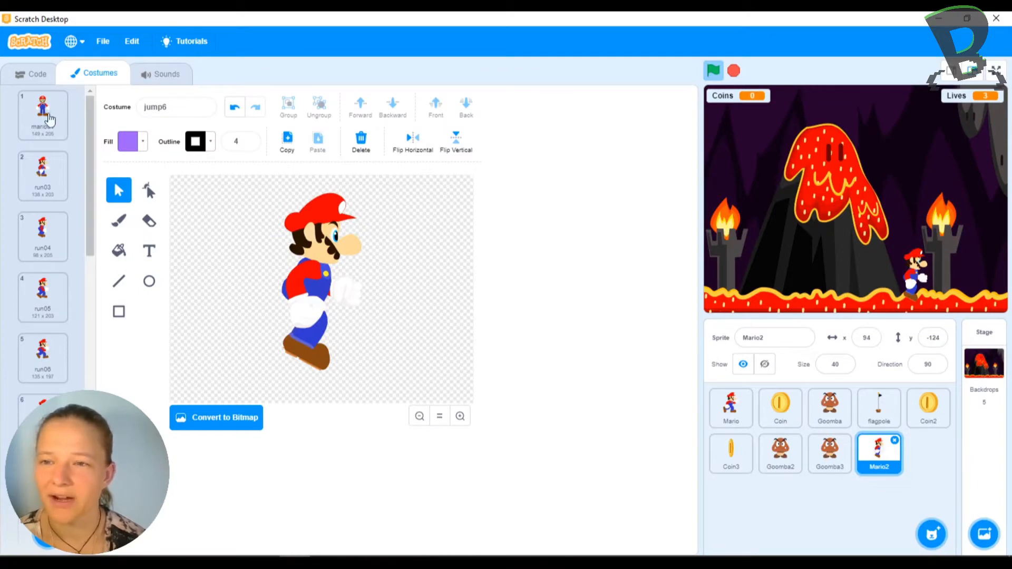
click(42, 115)
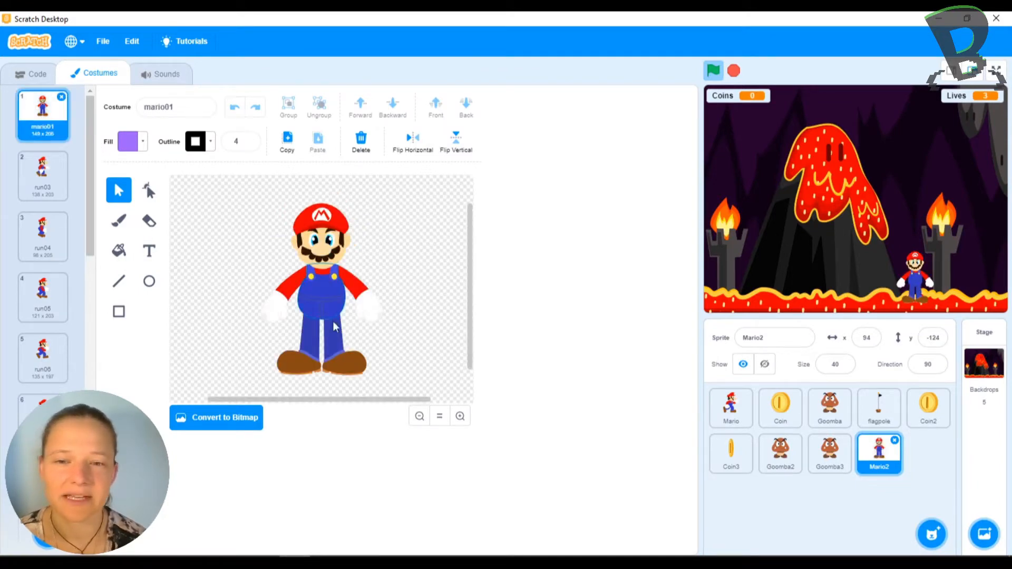
scroll(down, 3)
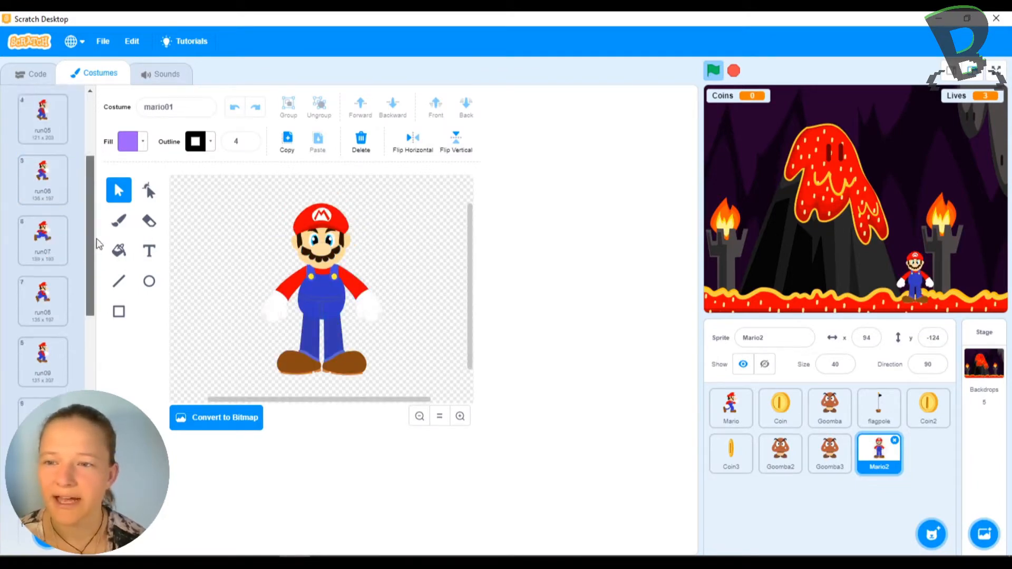
scroll(down, 3)
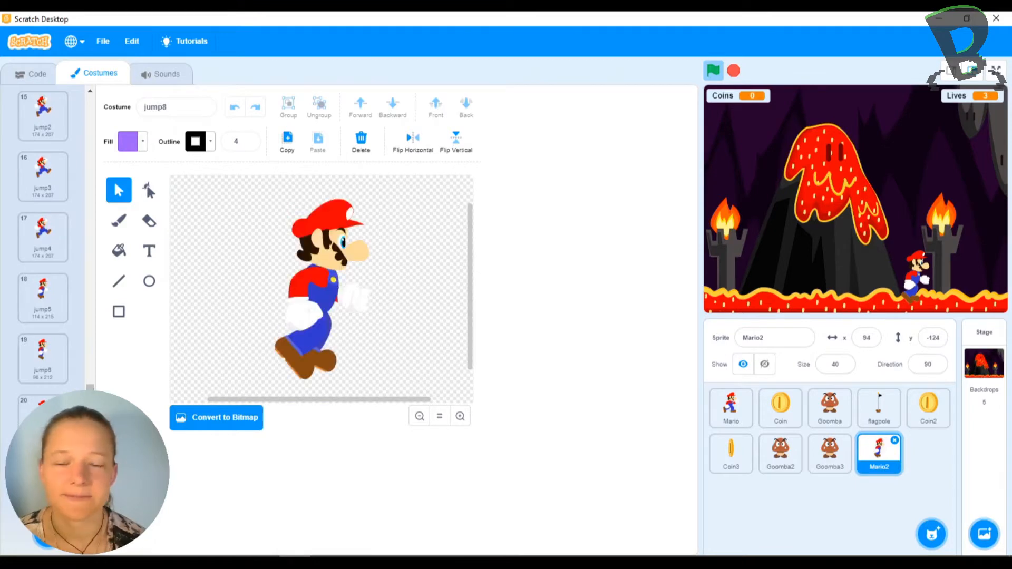
mouse_move(381, 252)
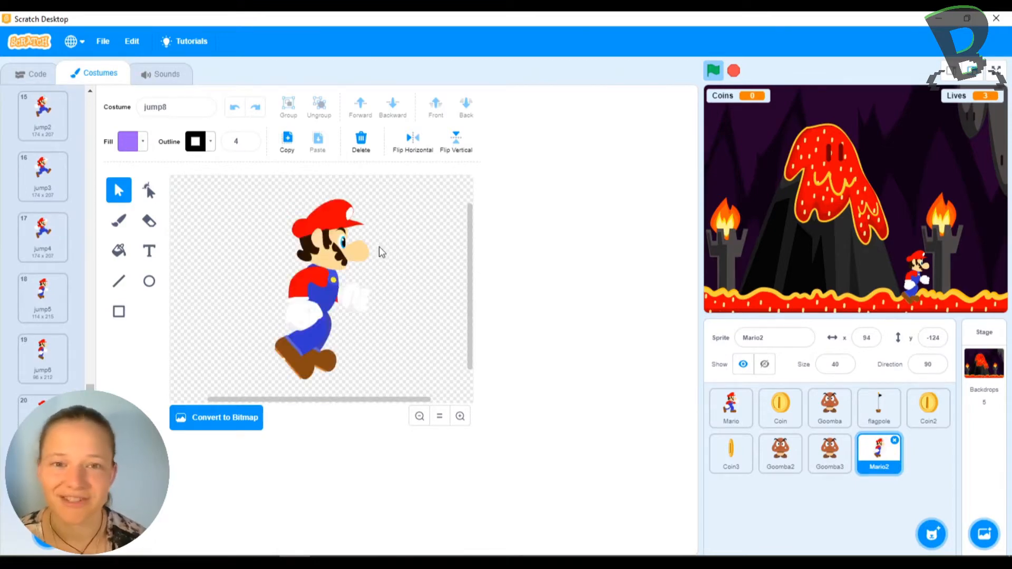
click(37, 73)
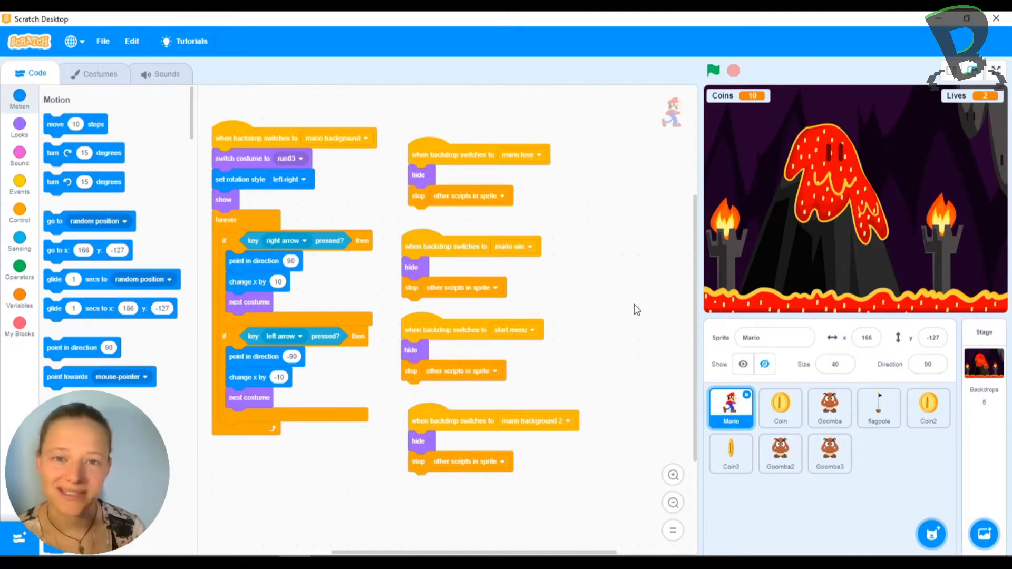
mouse_move(664, 374)
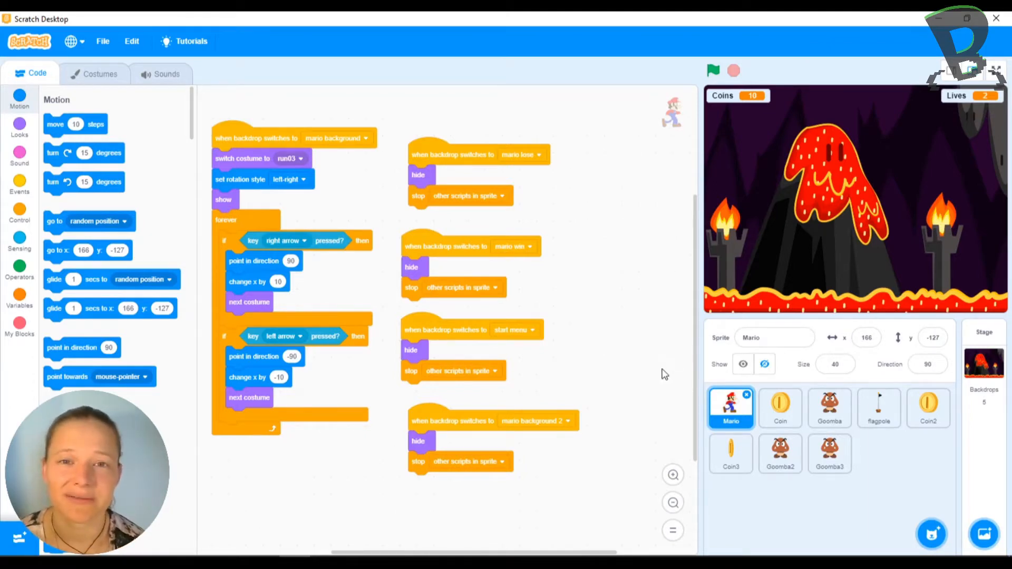
- Duplicate the Mario sprite from its right-click menu to create Mario2
right_click(730, 409)
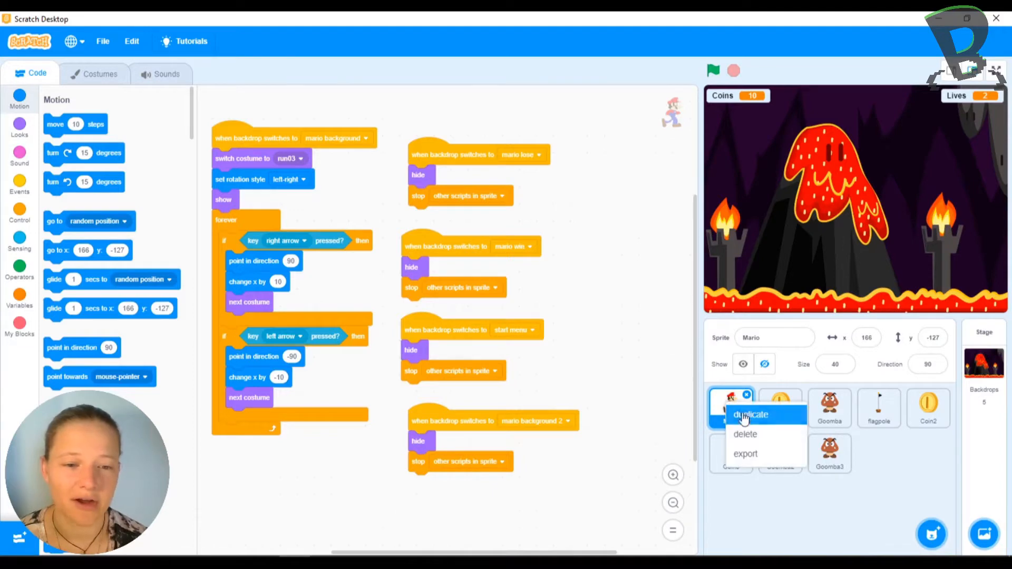
click(750, 414)
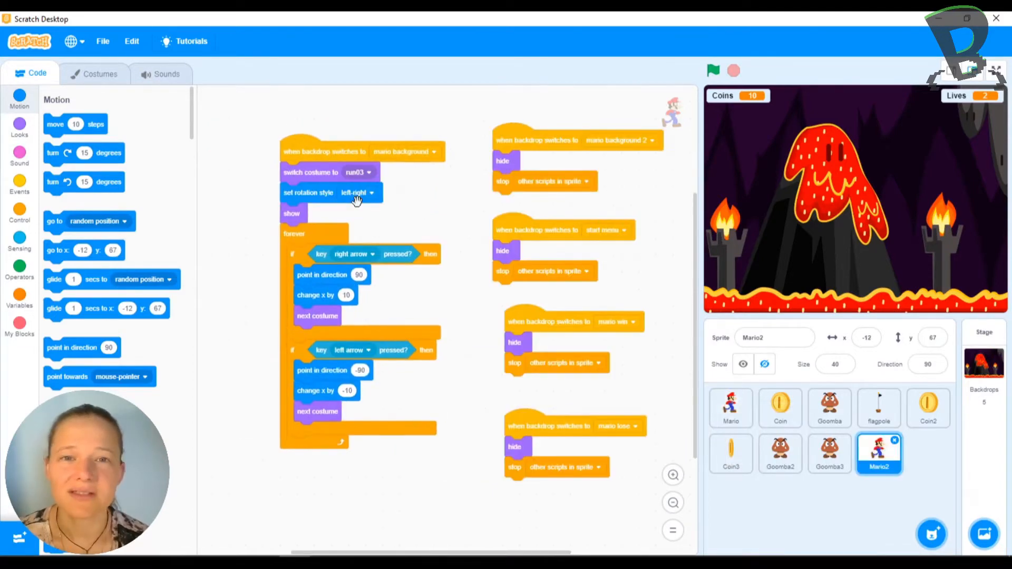
mouse_move(360, 216)
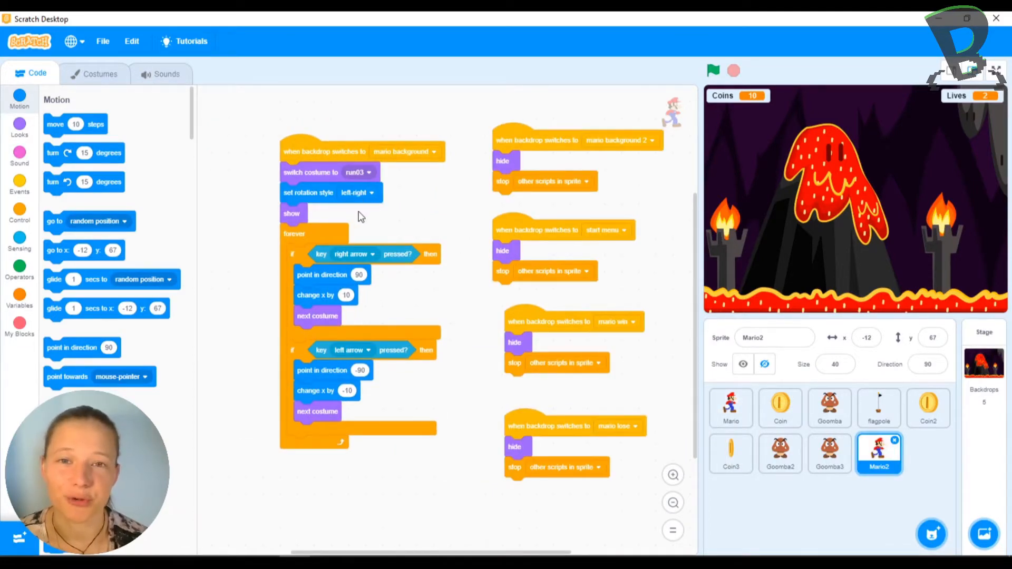
mouse_move(129, 156)
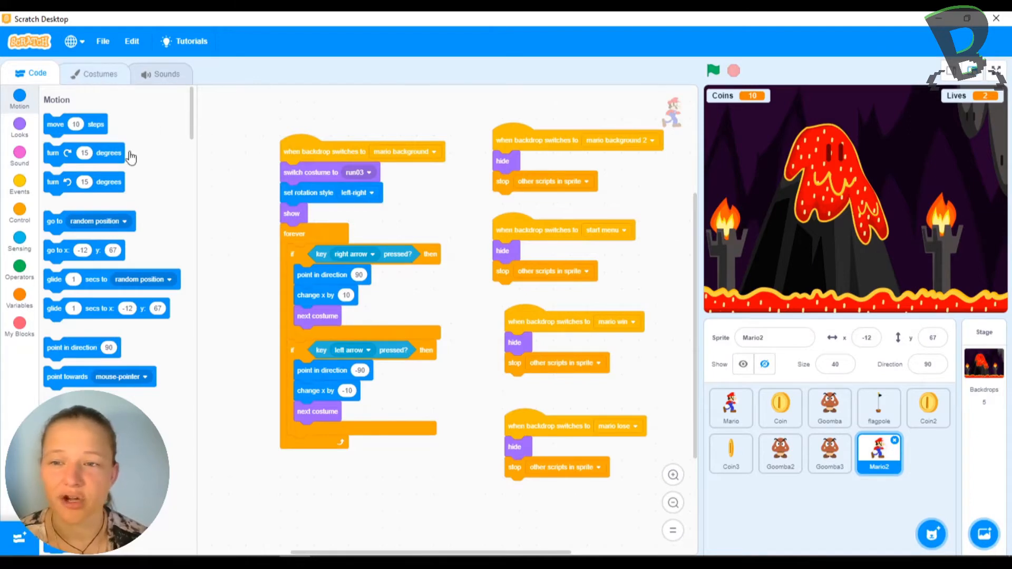
- Open Mario2's costumes at mario01 and scroll the list to jump1 through jump4
click(100, 72)
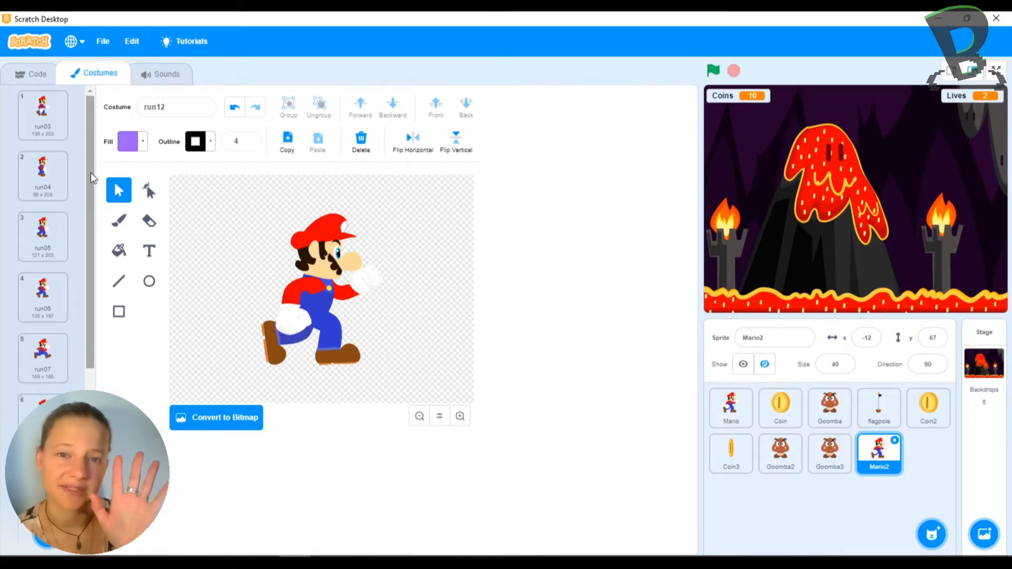
click(42, 115)
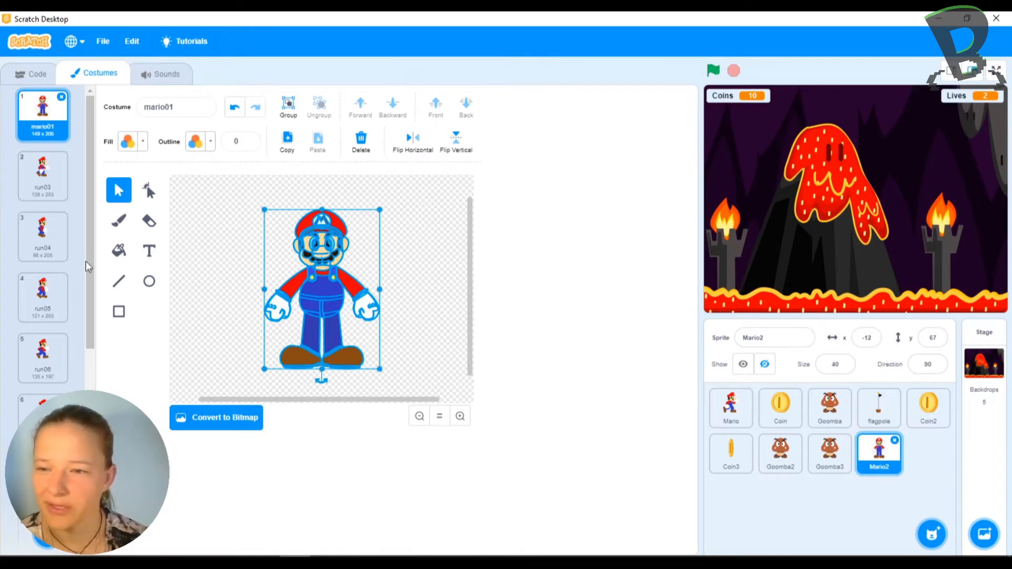
scroll(down, 3)
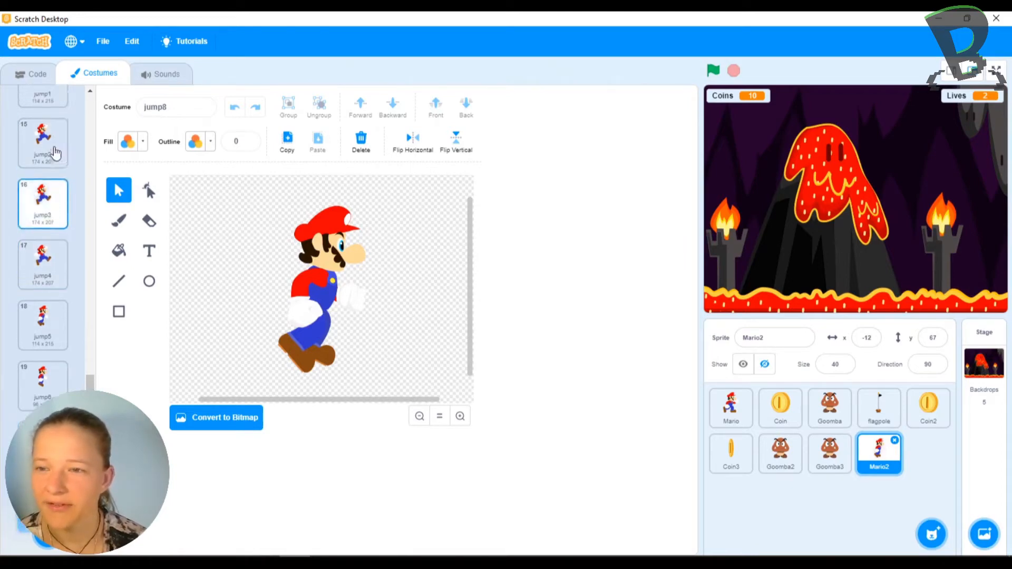
scroll(up, 3)
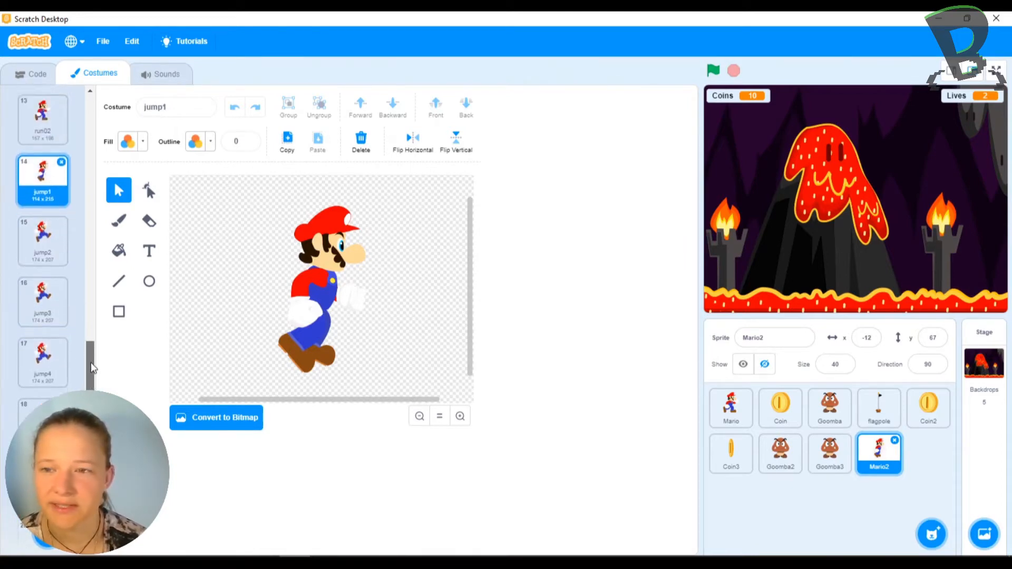
scroll(down, 3)
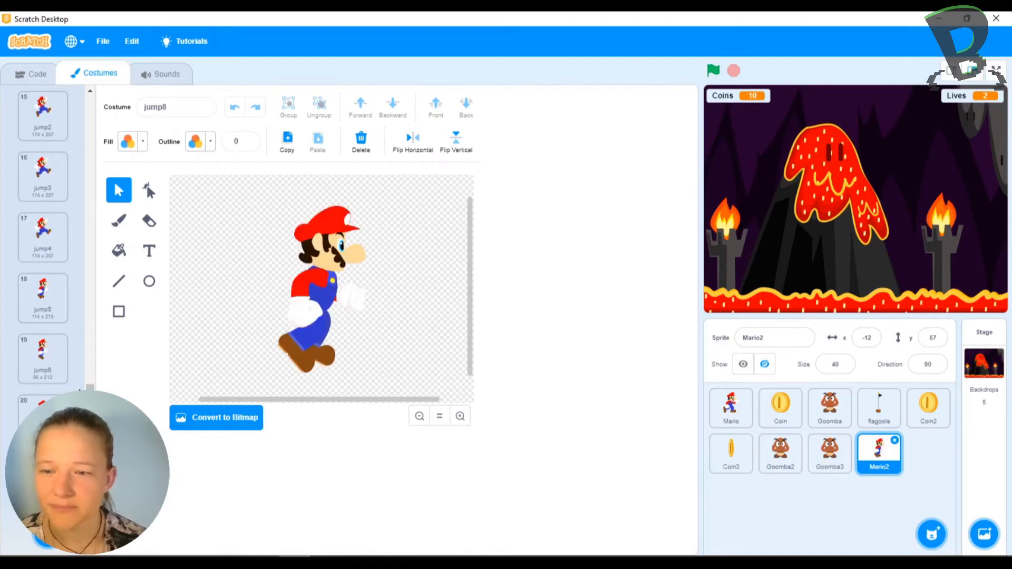
scroll(up, 3)
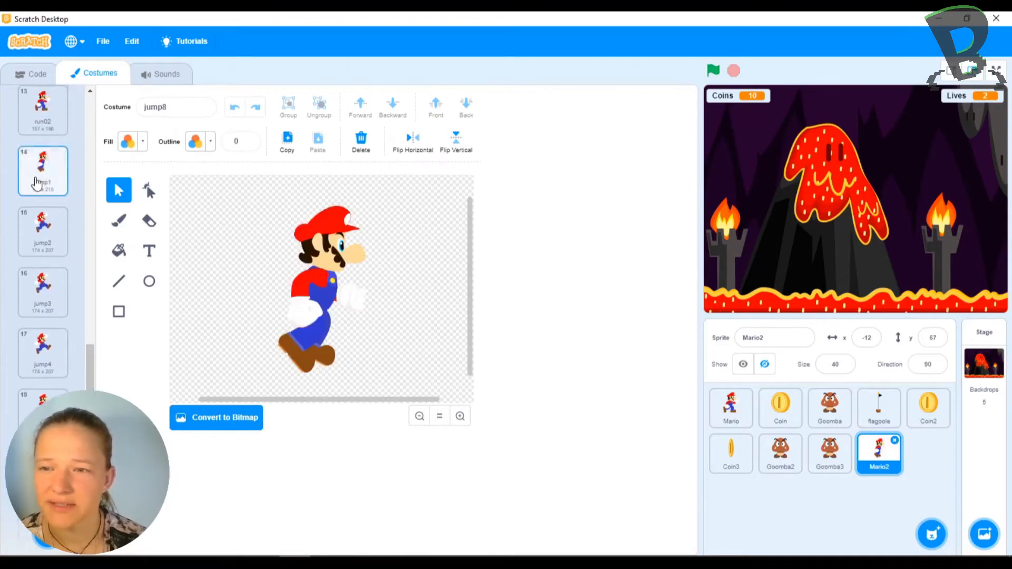
- Preview the jump2, jump4, jump6 and jump1 costumes, ending back on jump2
click(43, 231)
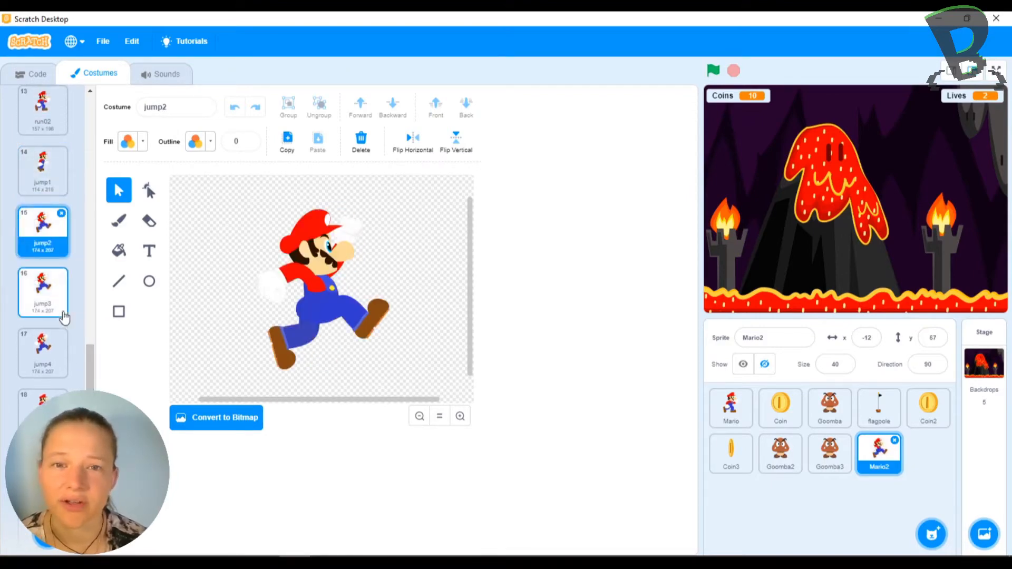
click(43, 351)
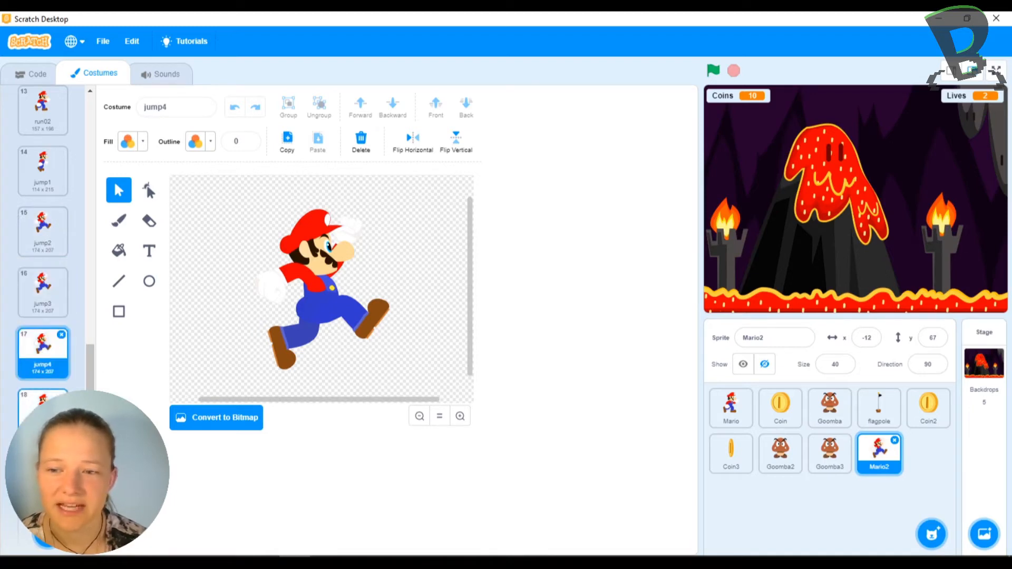
click(42, 413)
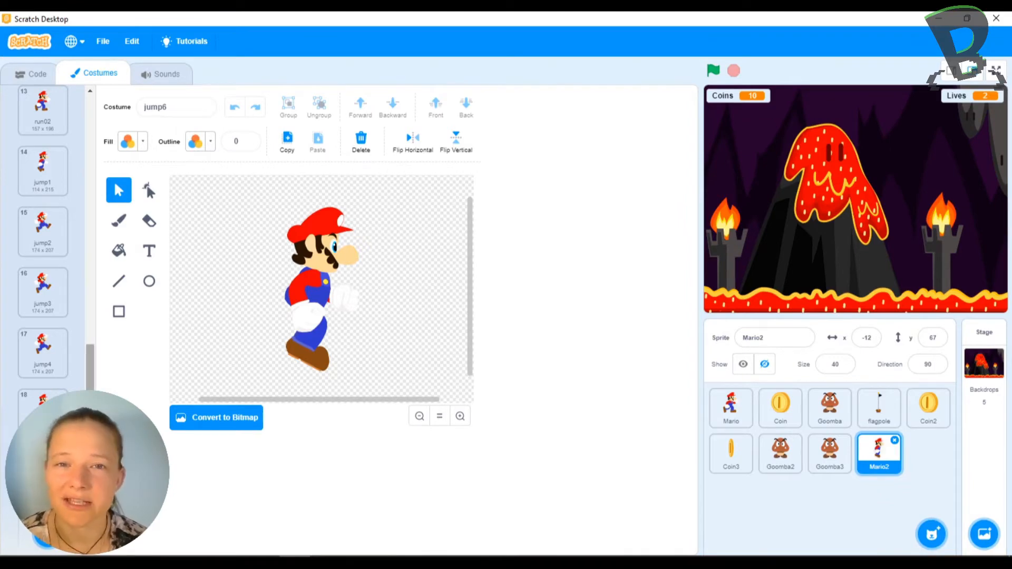
click(42, 171)
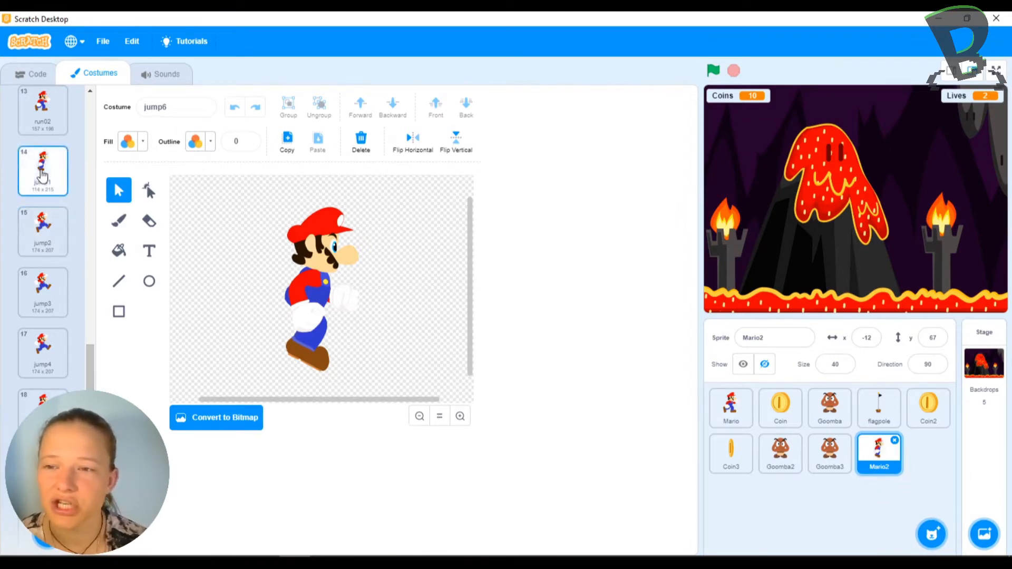
click(43, 232)
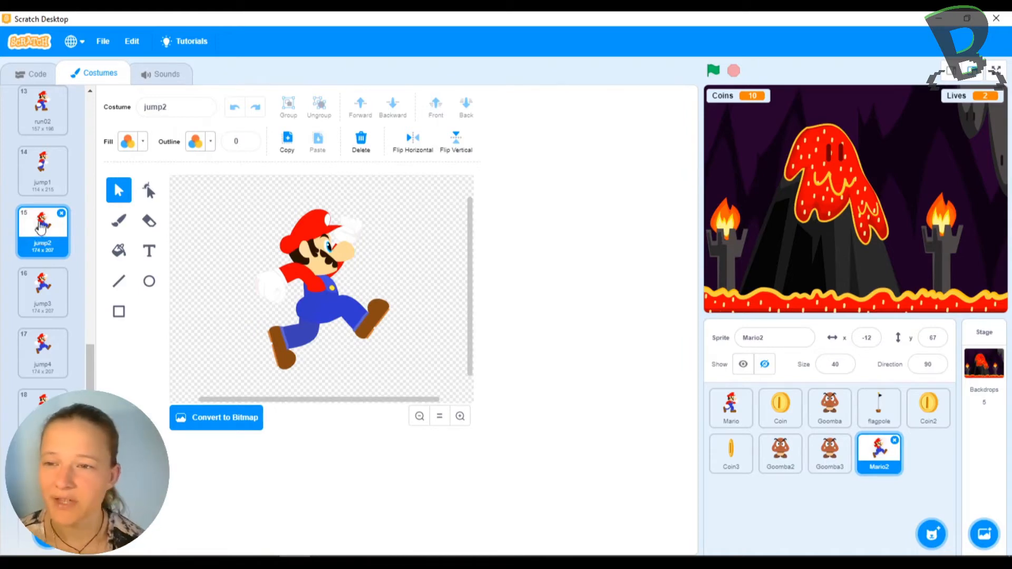
click(43, 170)
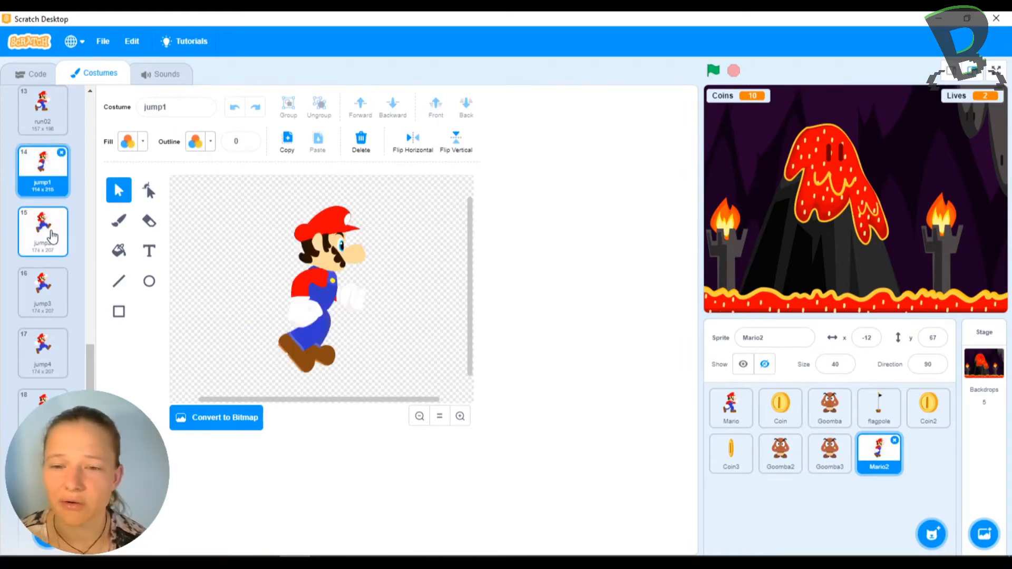
click(43, 231)
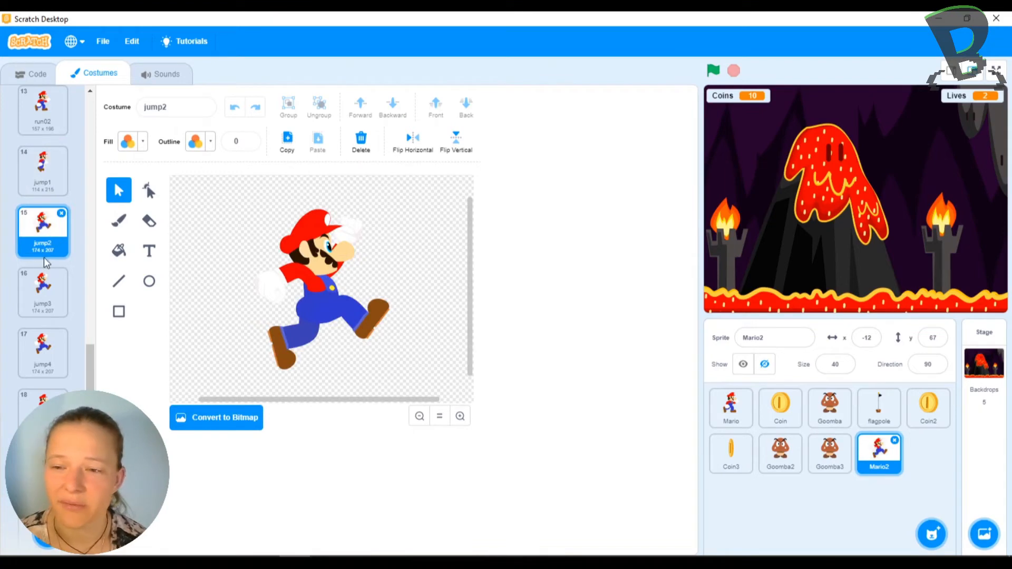
mouse_move(250, 212)
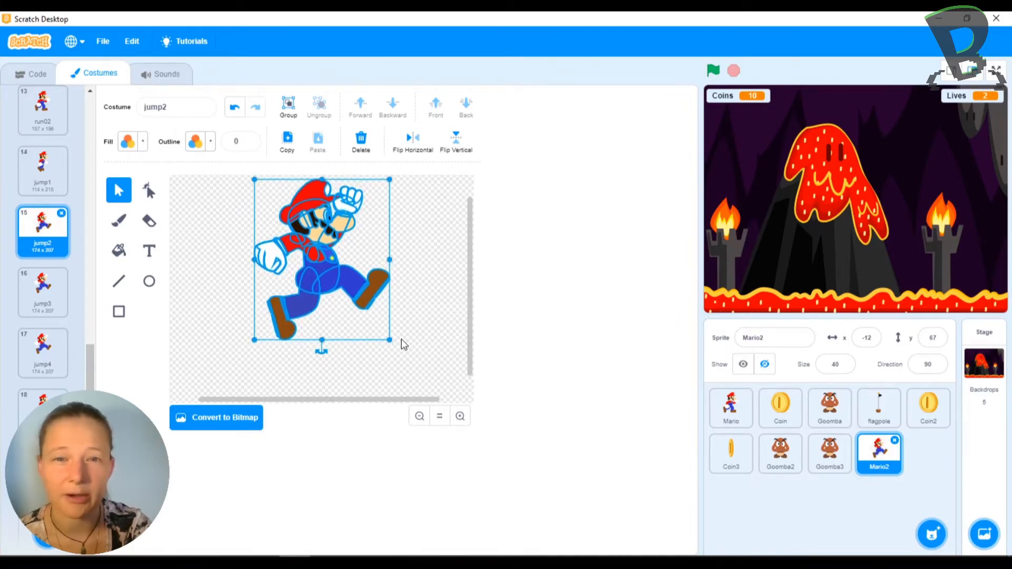
mouse_move(342, 226)
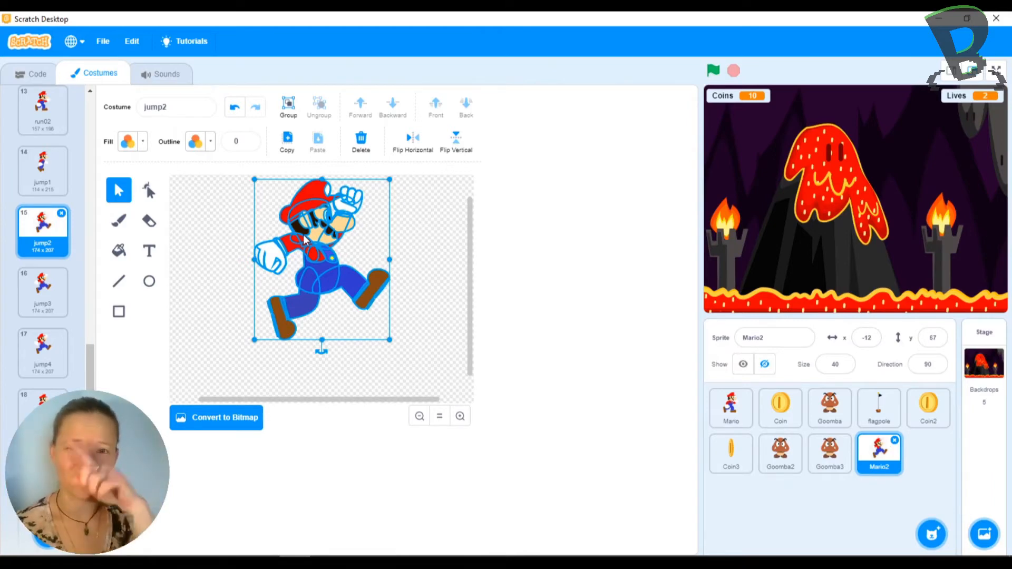
mouse_move(278, 322)
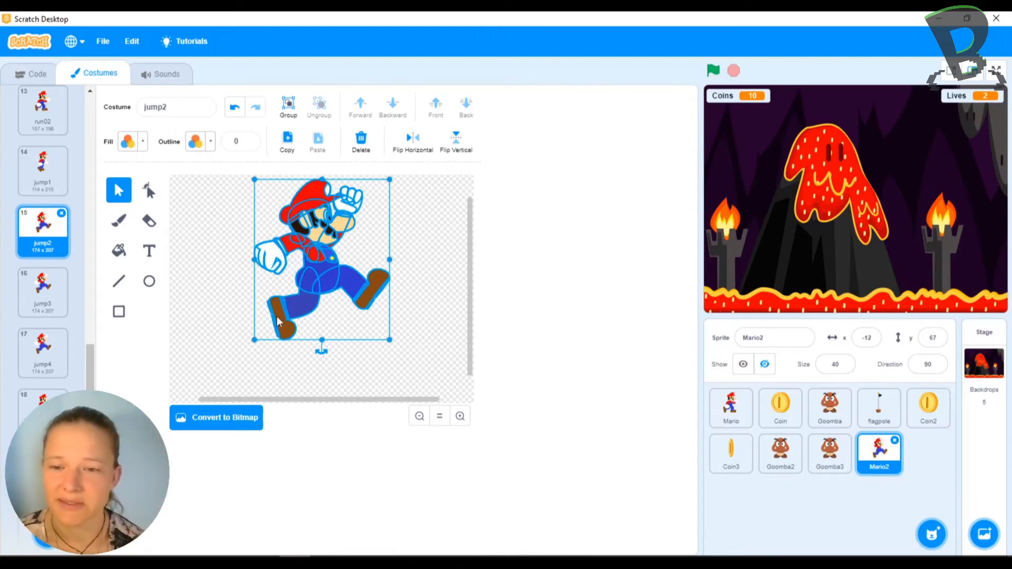
- Compare the figure heights in the jump2 and jump4 costumes
click(42, 292)
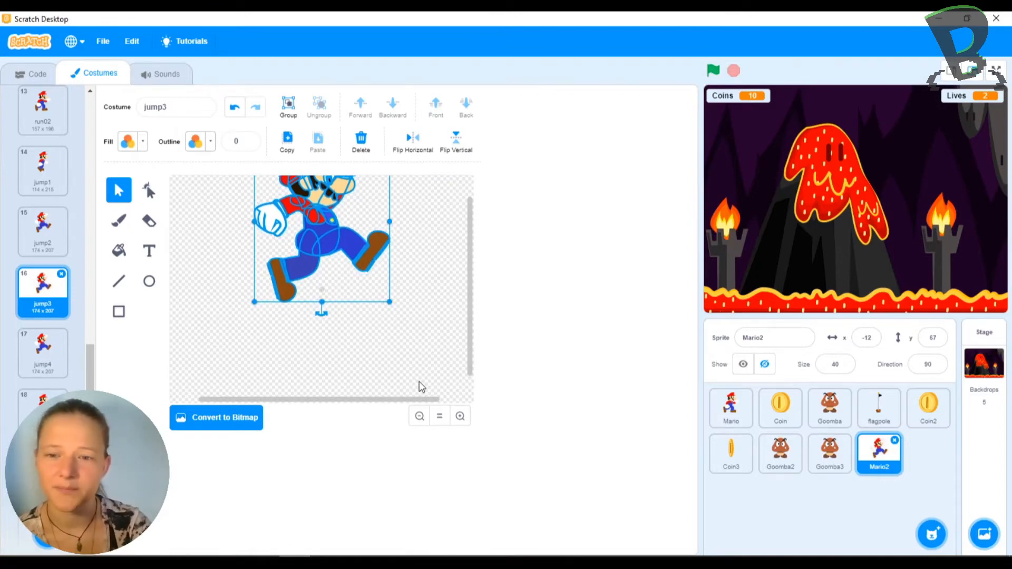
click(43, 353)
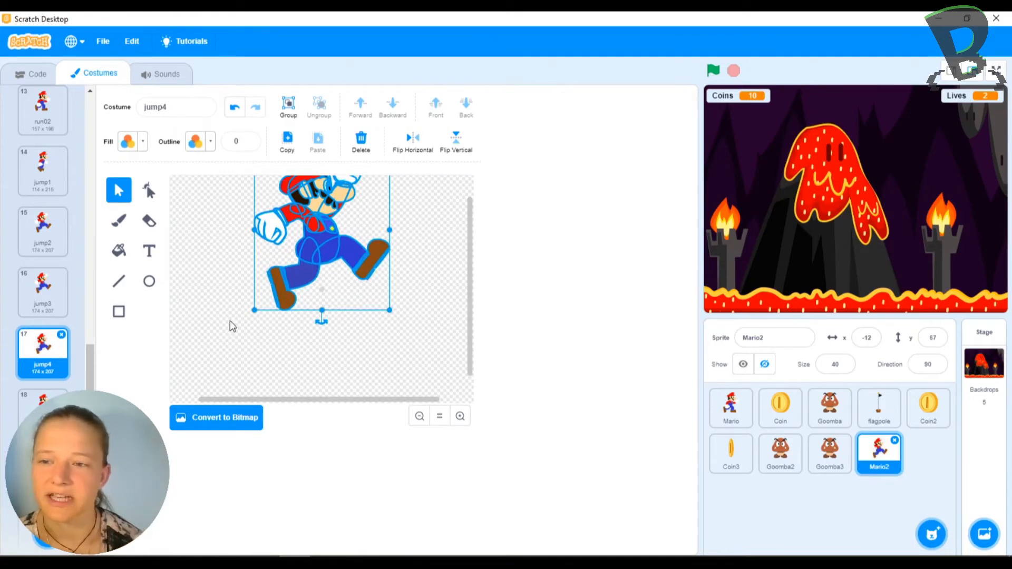
click(42, 232)
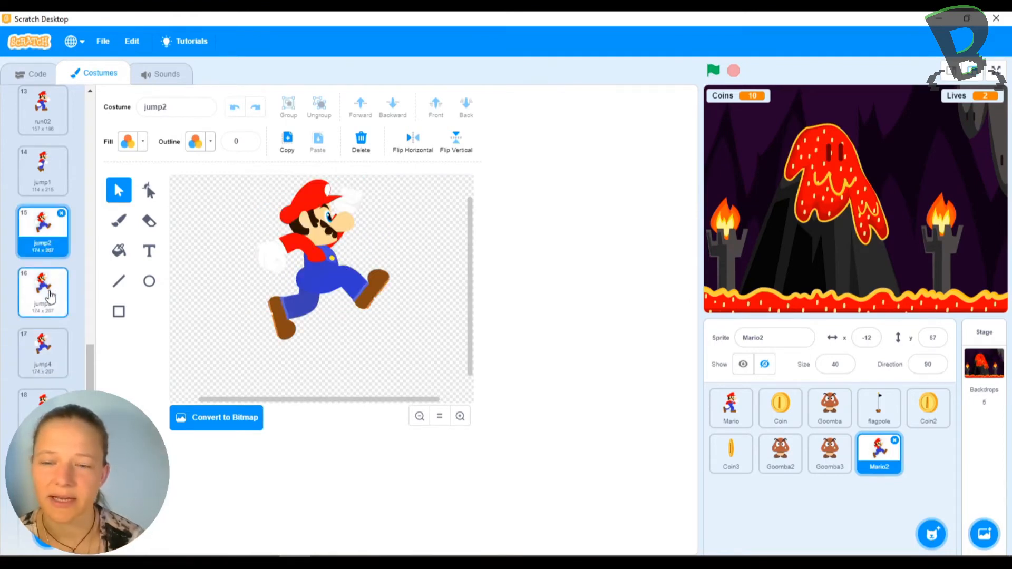
click(43, 353)
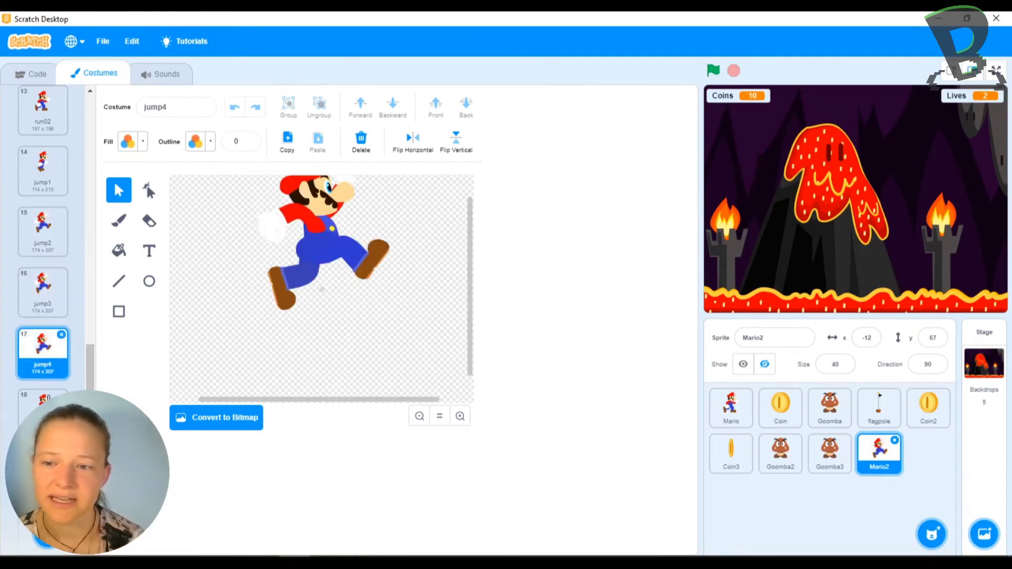
- Select the whole jump5 figure and shift it higher on the canvas
click(42, 399)
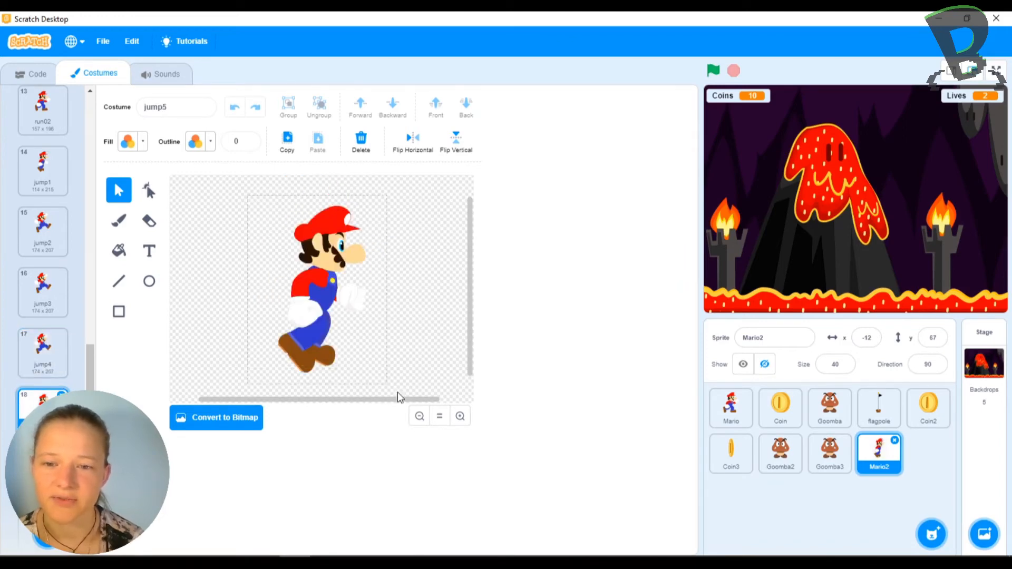
click(316, 285)
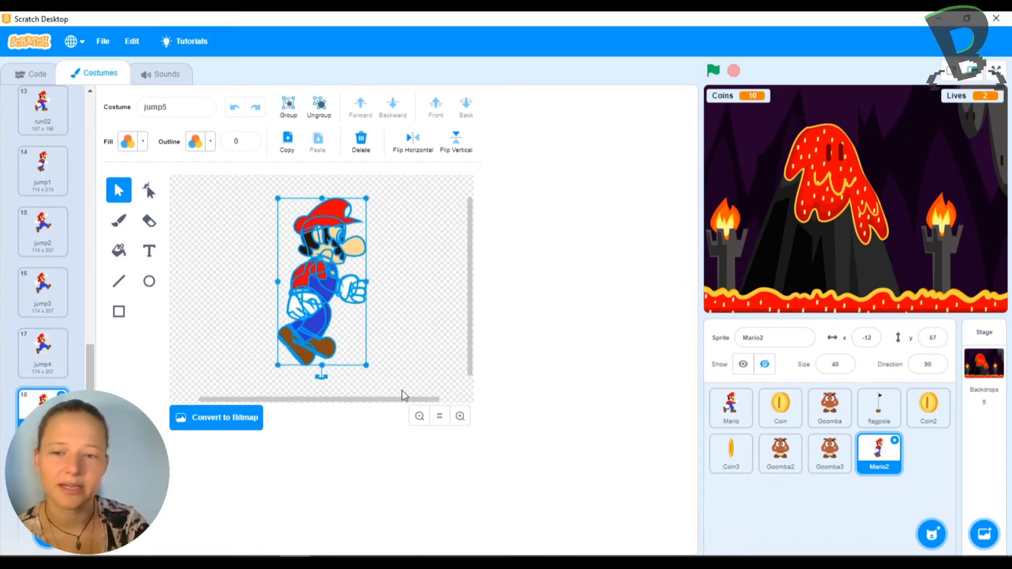
drag(321, 281, 321, 245)
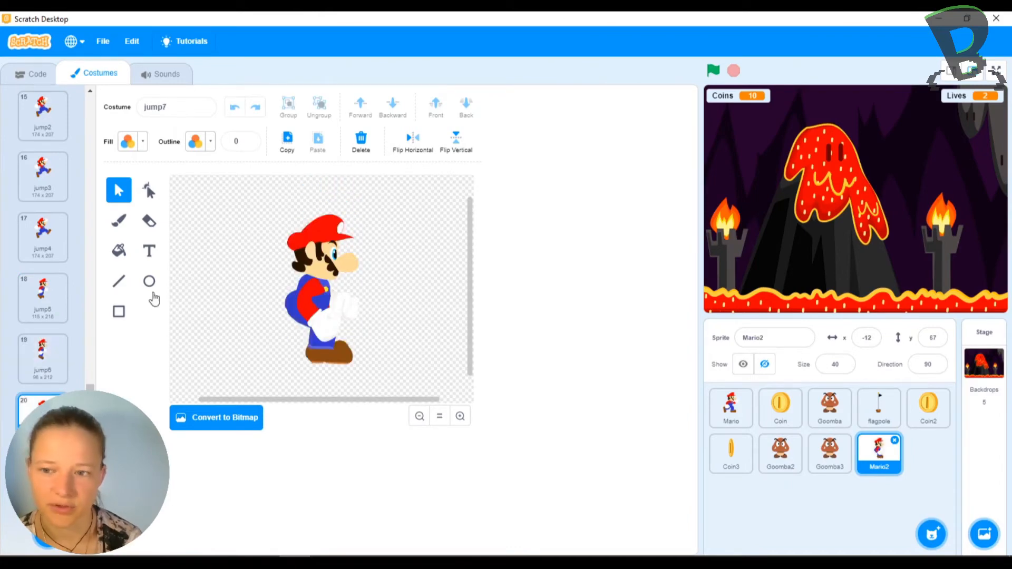
- Check the jump2, jump3 and jump4 costumes once more
click(42, 116)
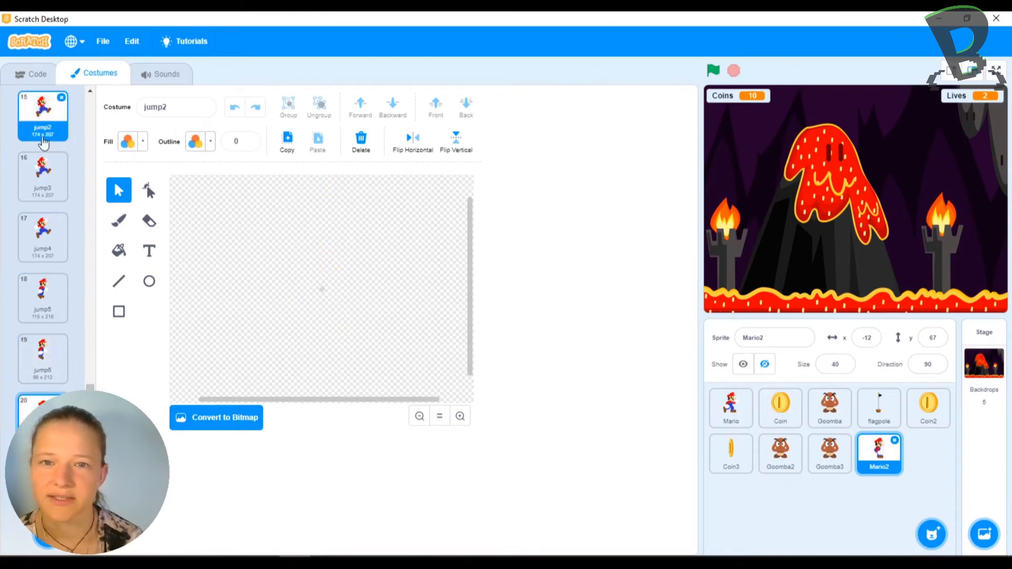
click(43, 176)
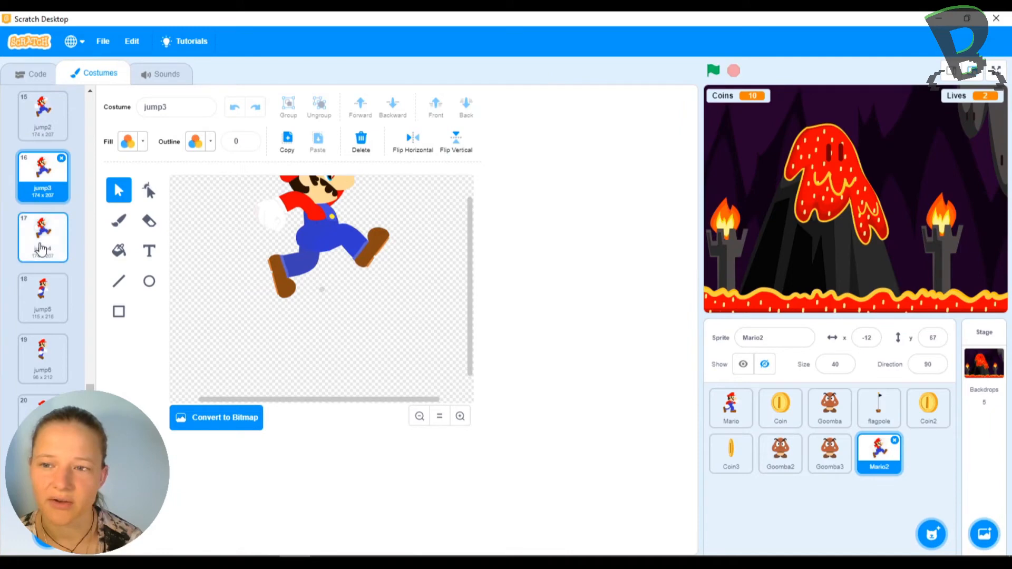
click(43, 299)
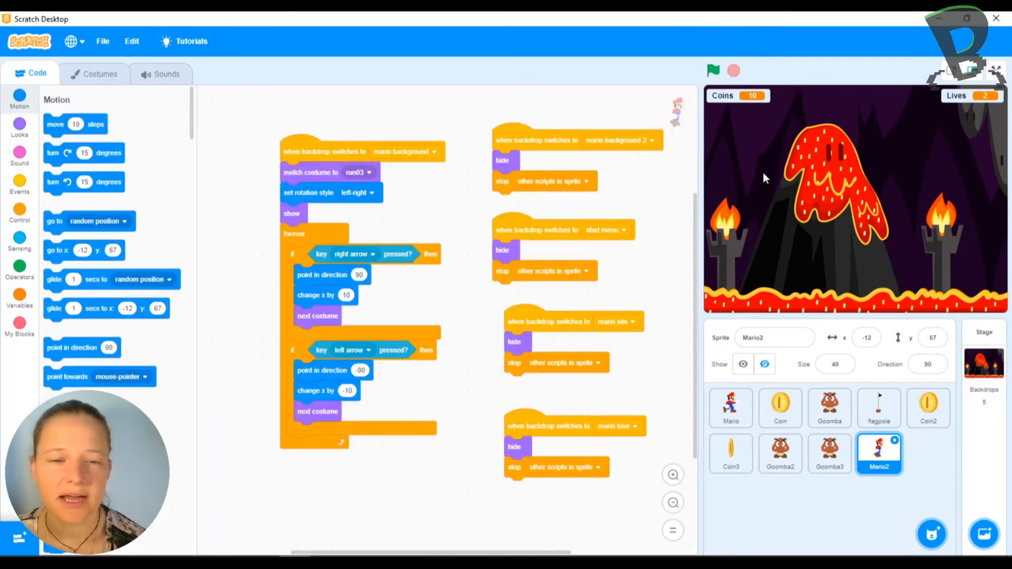
click(713, 70)
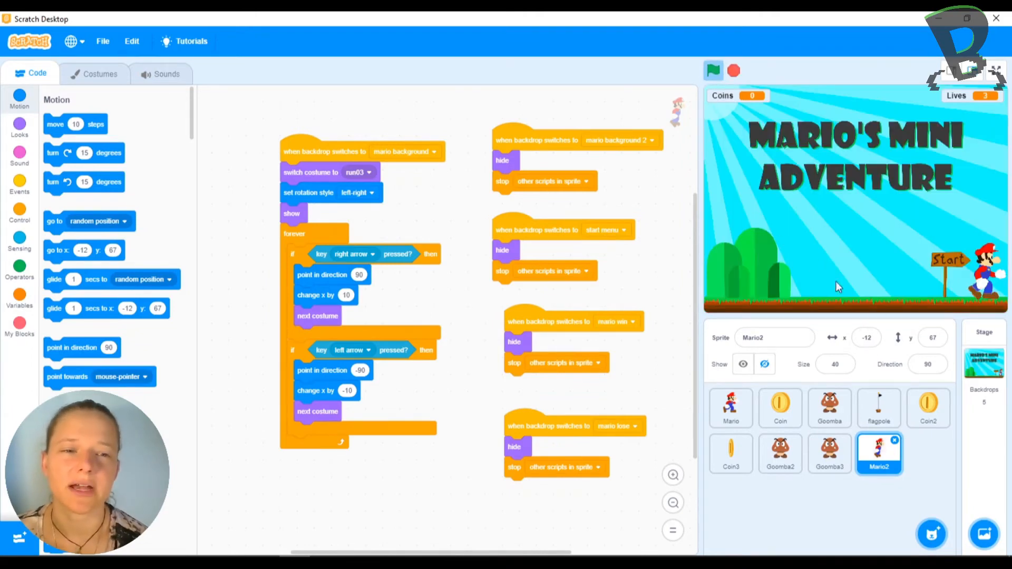
mouse_move(853, 201)
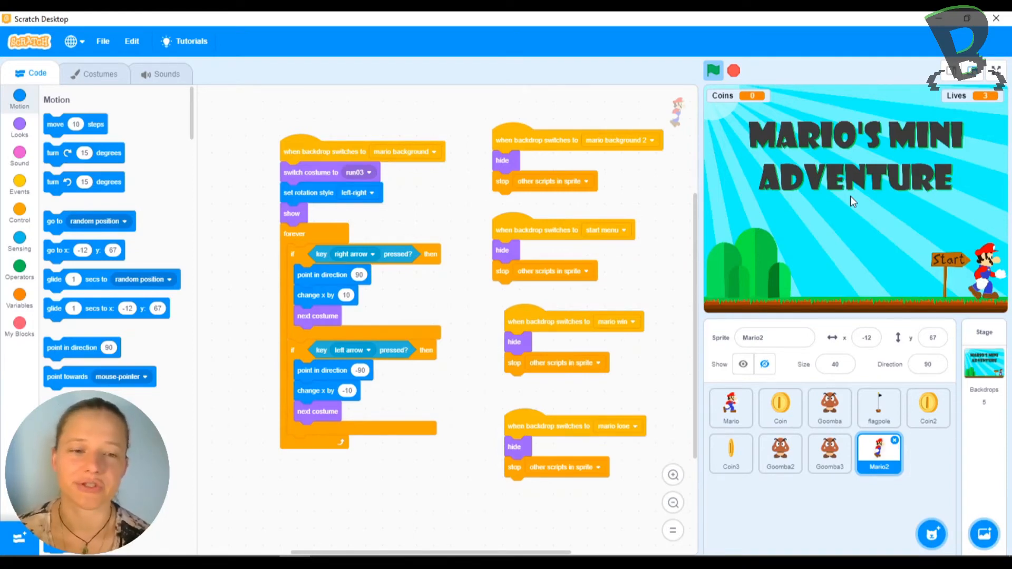
click(713, 70)
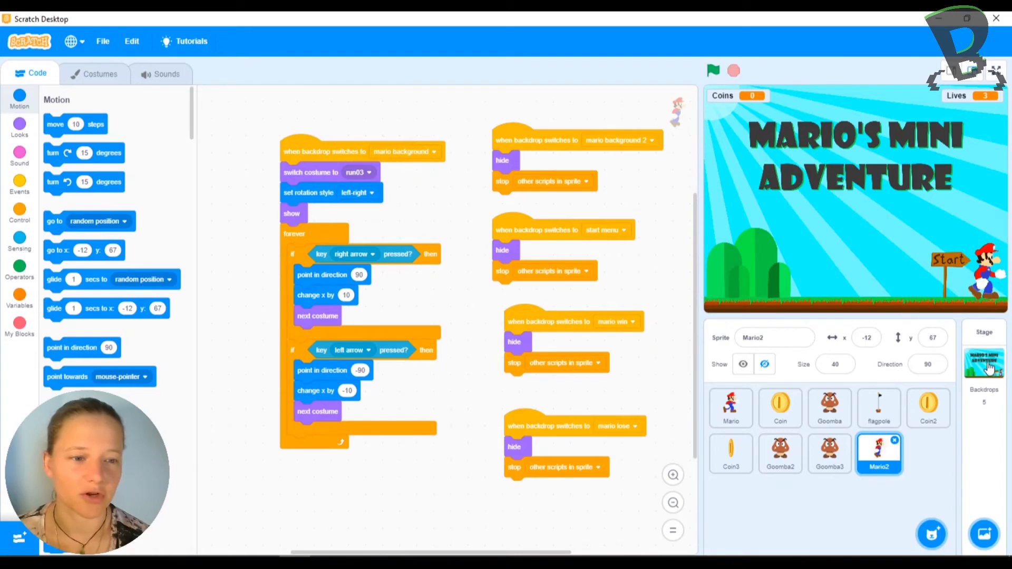
- Make the Stage's start script switch to mario background 2 and test-run the game
click(983, 362)
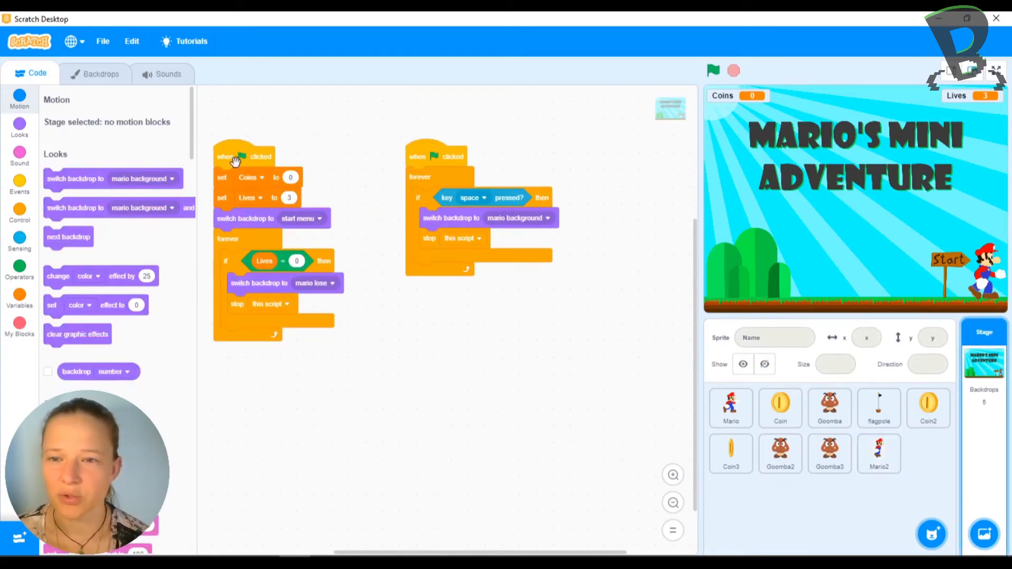
mouse_move(273, 221)
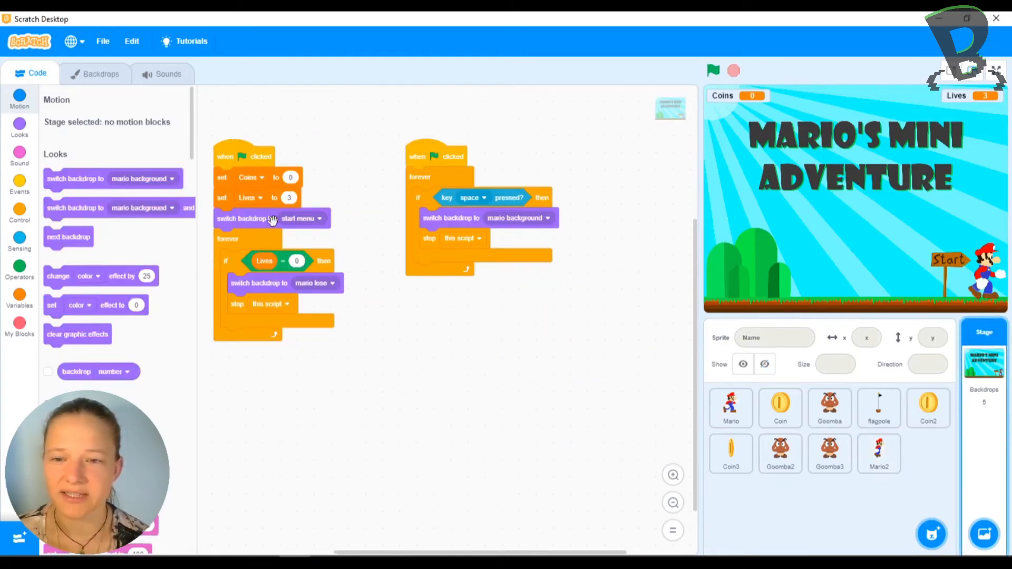
click(302, 218)
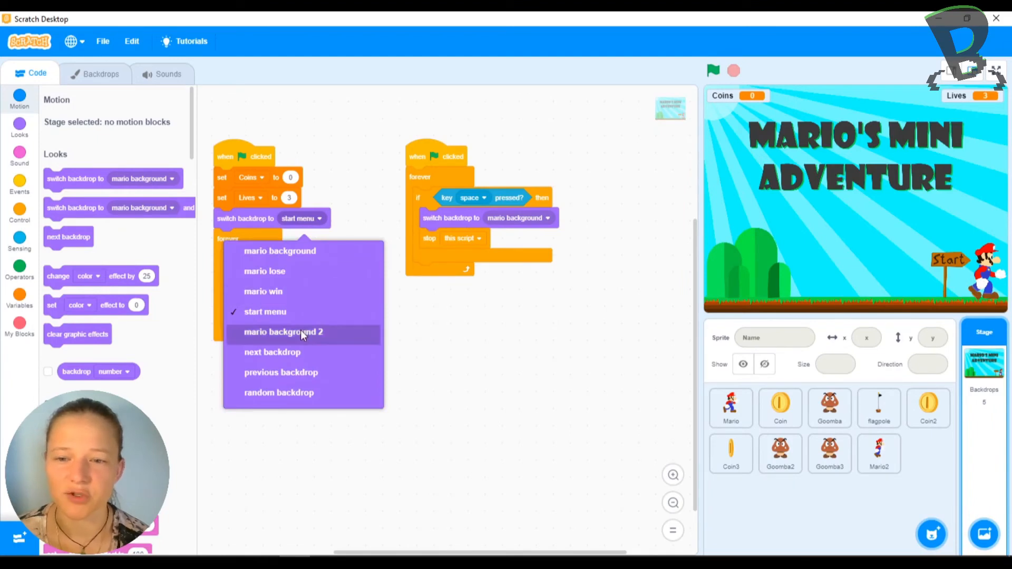
click(282, 332)
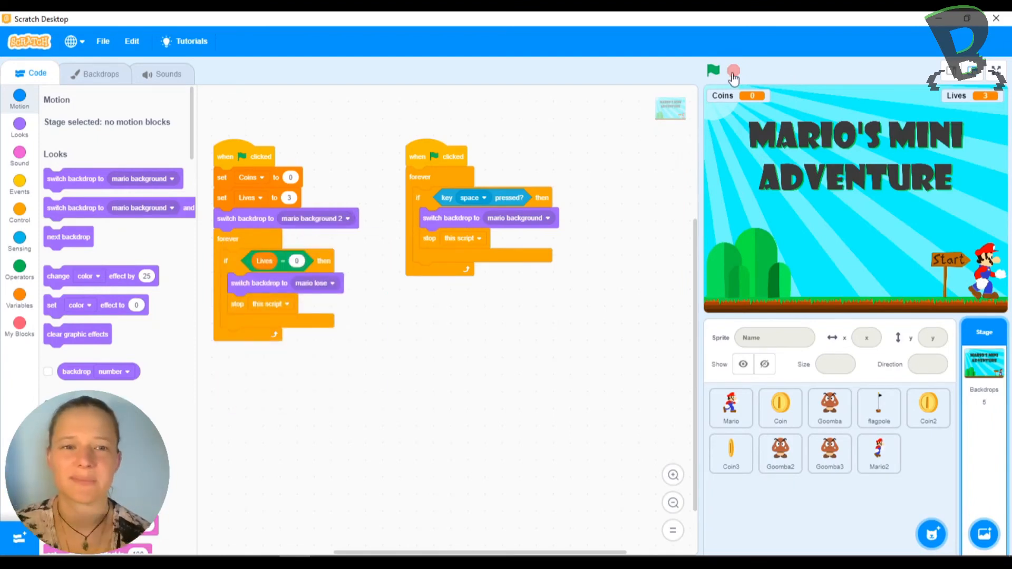
click(712, 71)
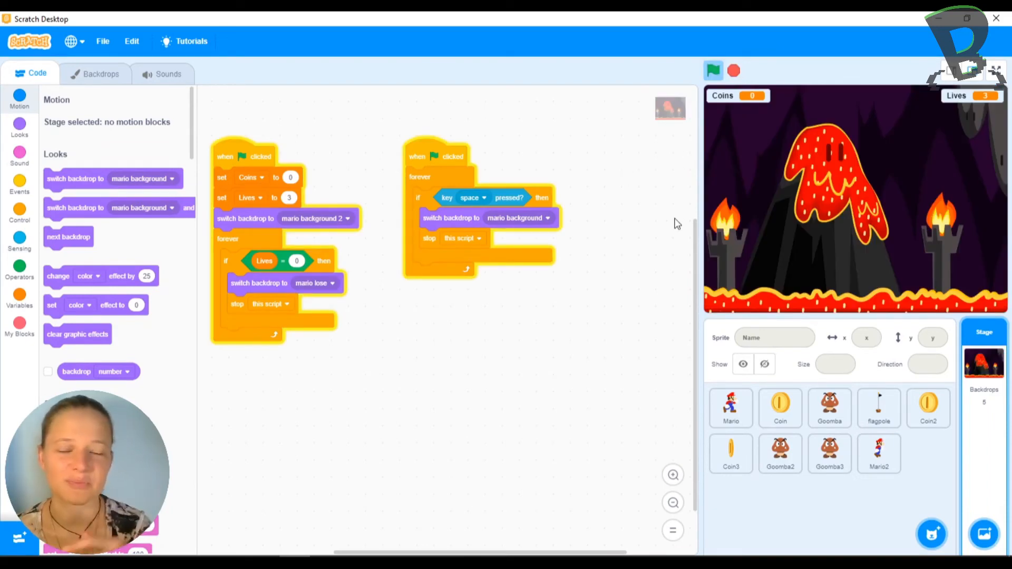
click(879, 453)
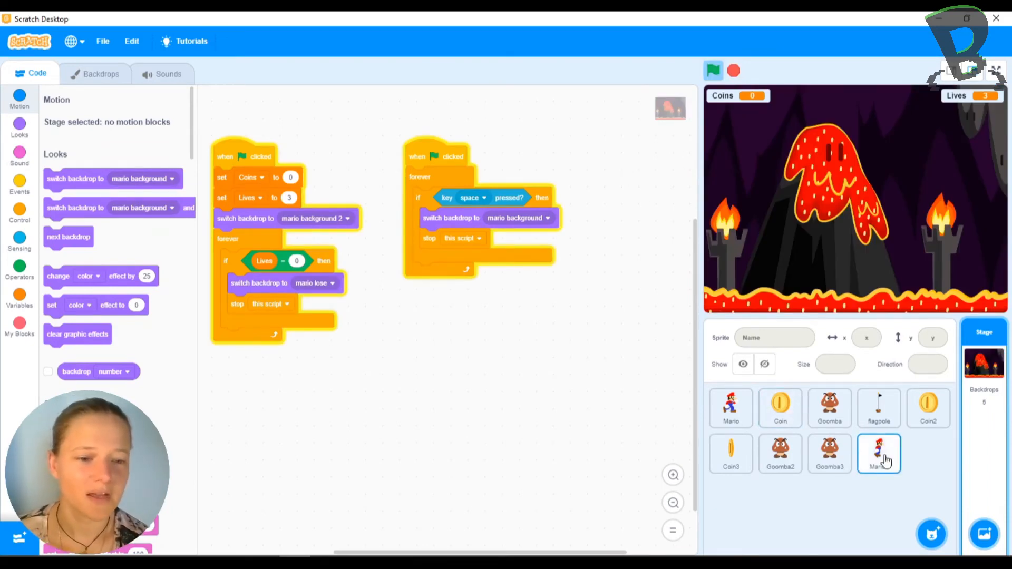
- Make Mario2's movement script trigger when the backdrop switches to mario background 2
click(879, 454)
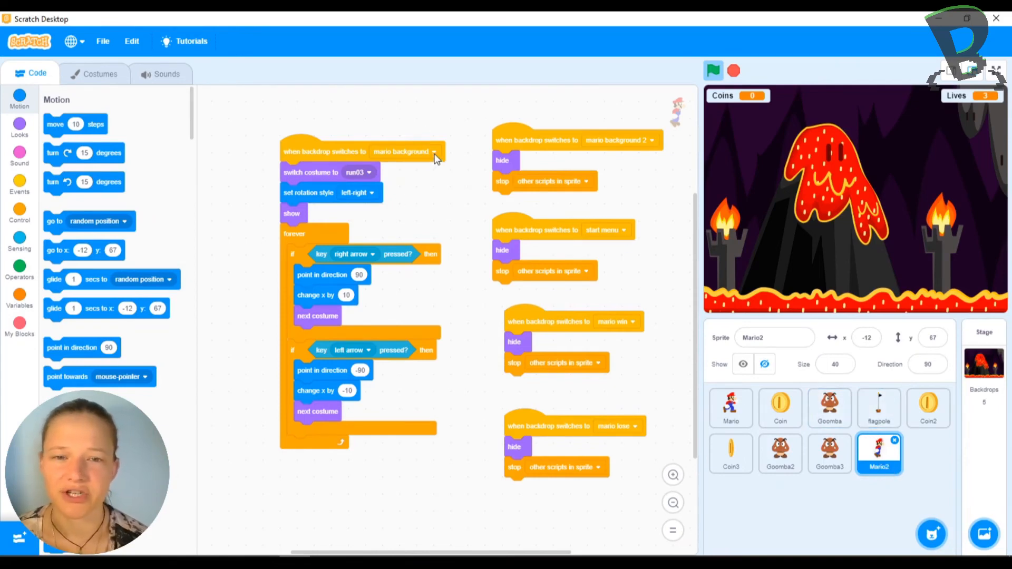
click(432, 151)
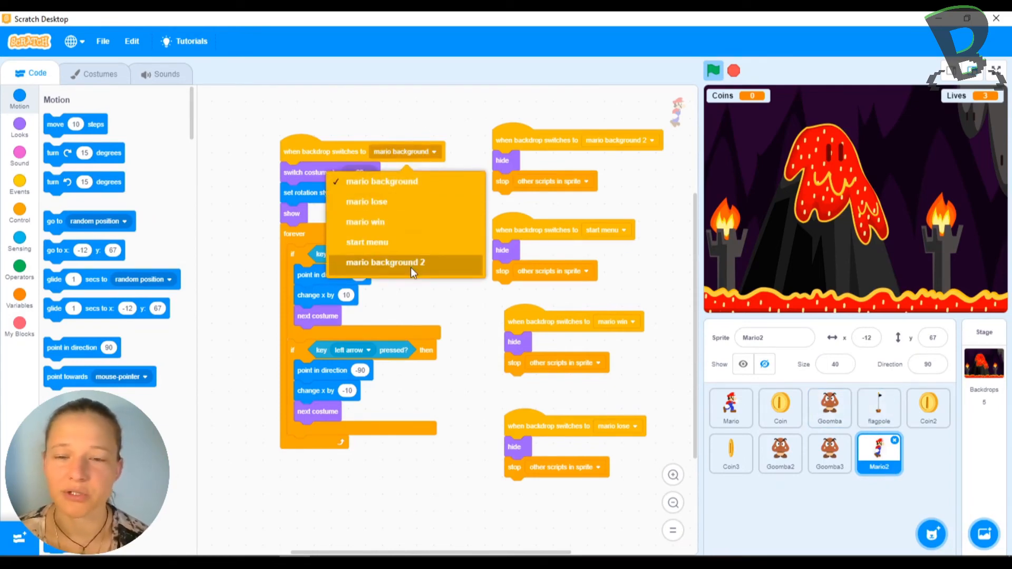
click(385, 262)
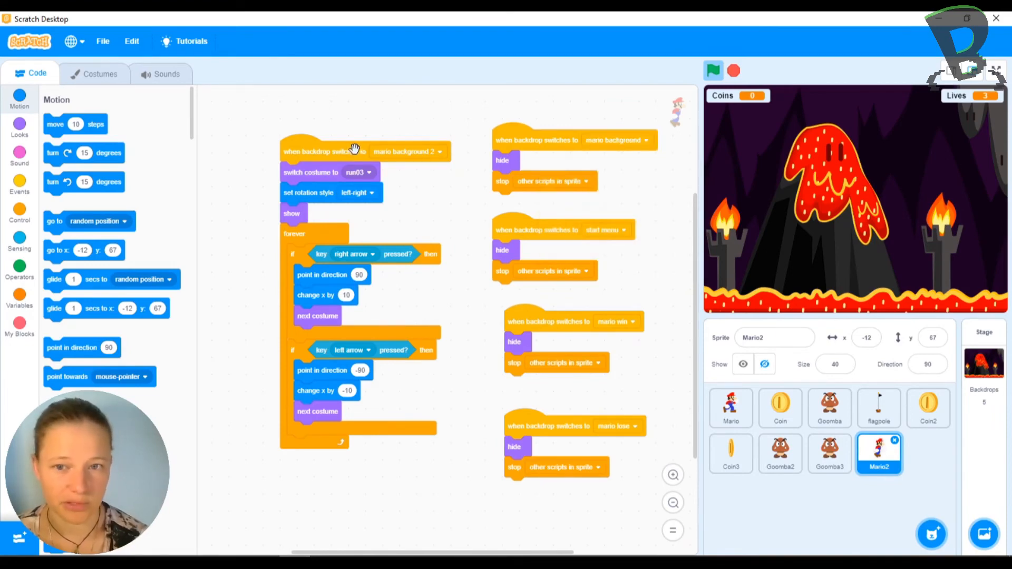
click(713, 71)
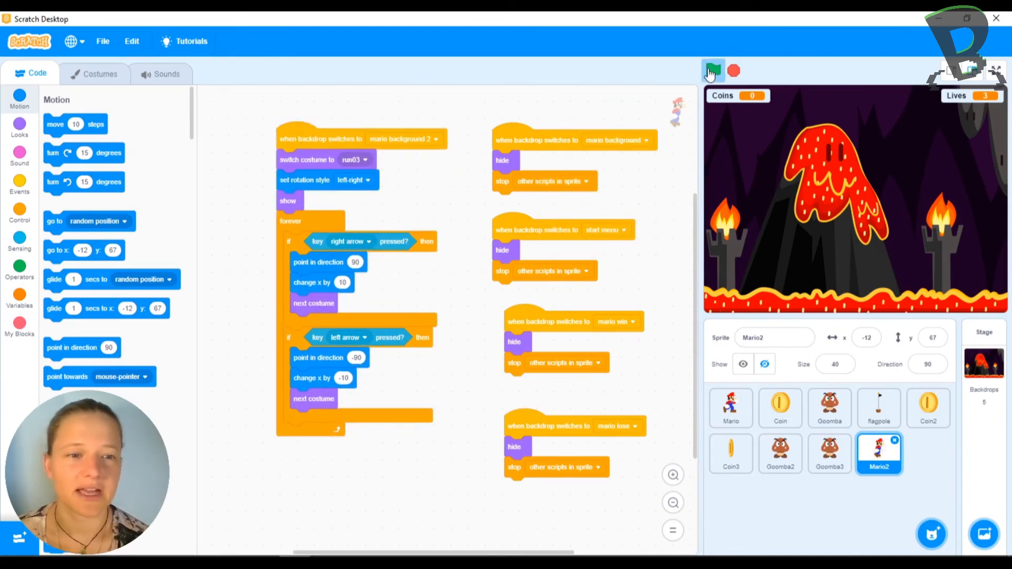
- Run the game repeatedly to test Mario2 appearing and walking on the lava level
click(713, 71)
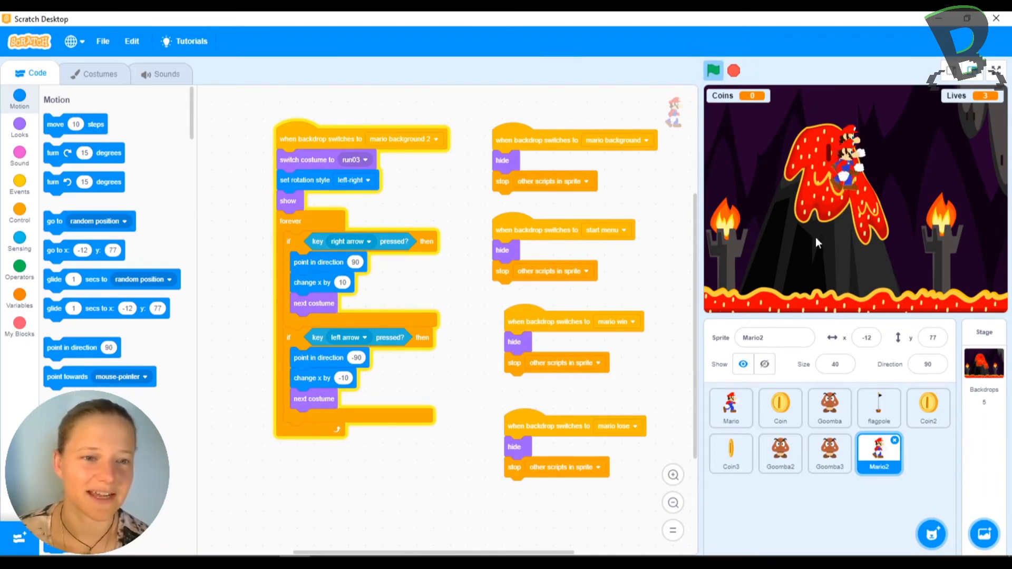
click(713, 70)
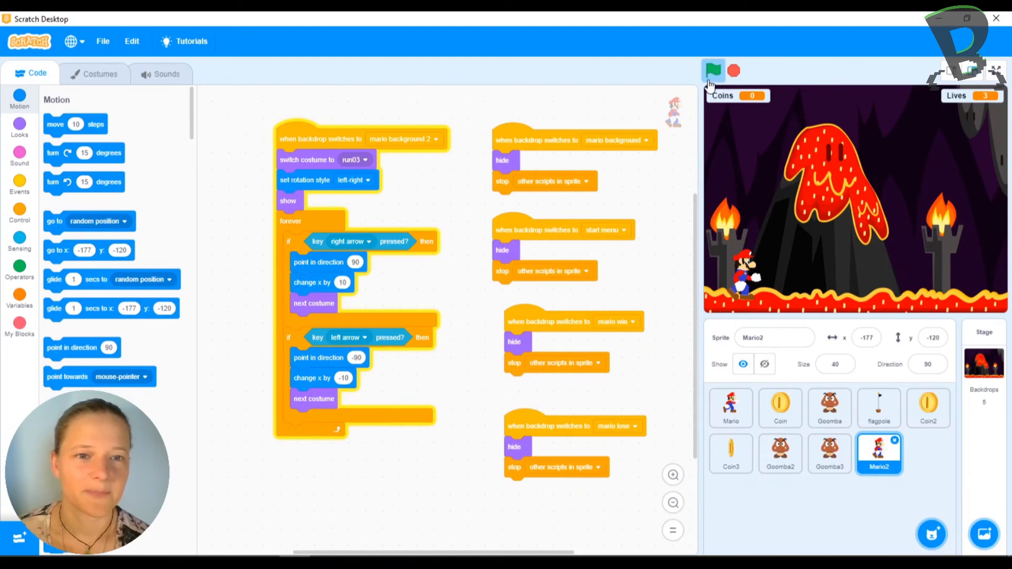
click(712, 70)
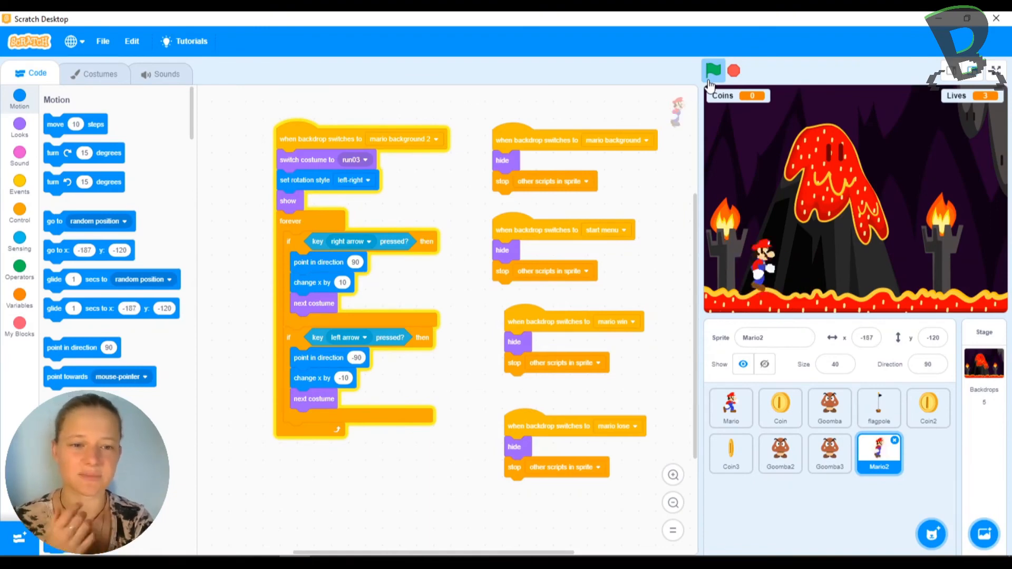
click(712, 71)
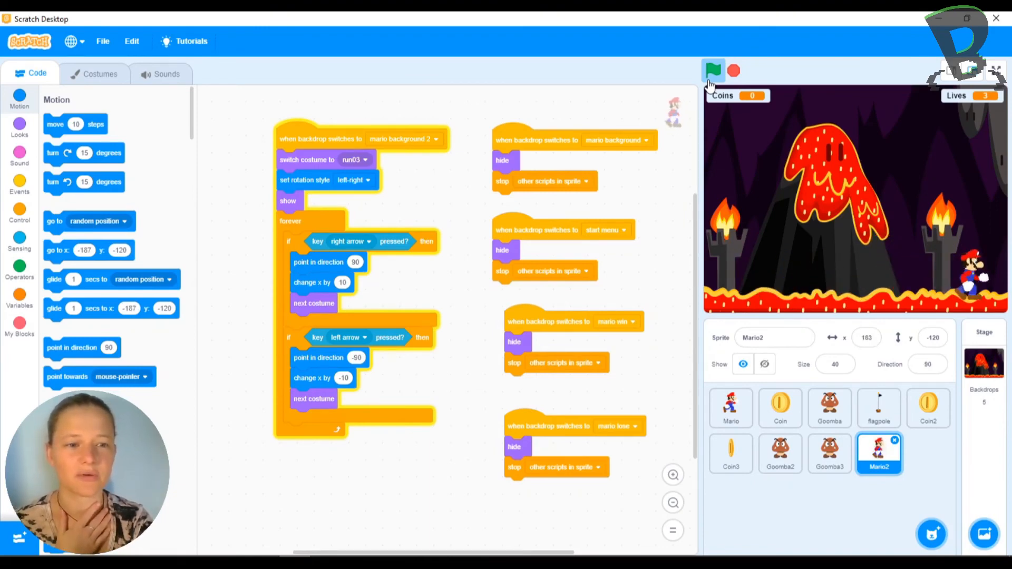